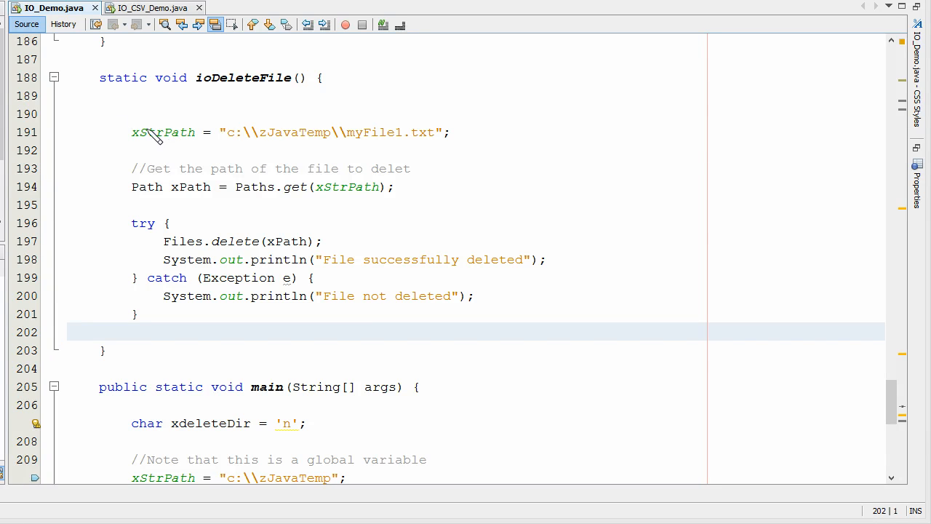
mouse_move(114, 96)
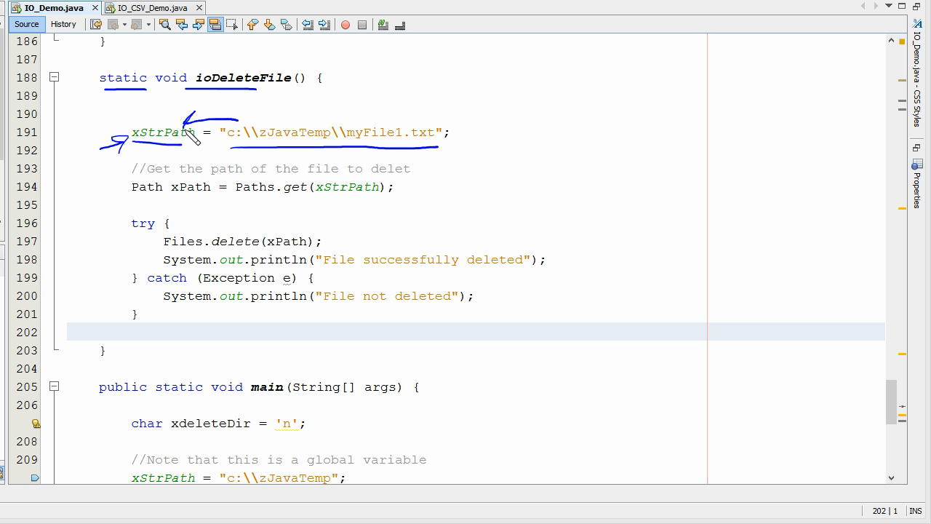
mouse_move(240, 171)
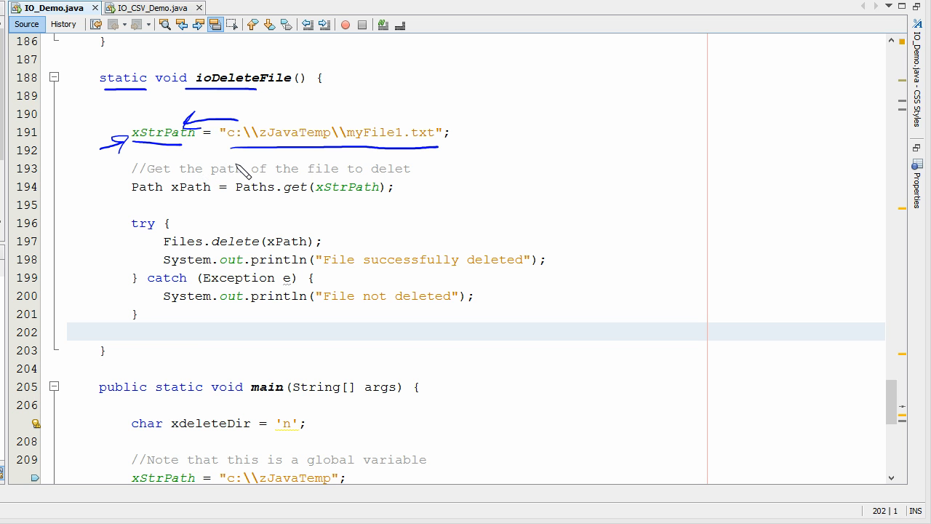
mouse_move(176, 204)
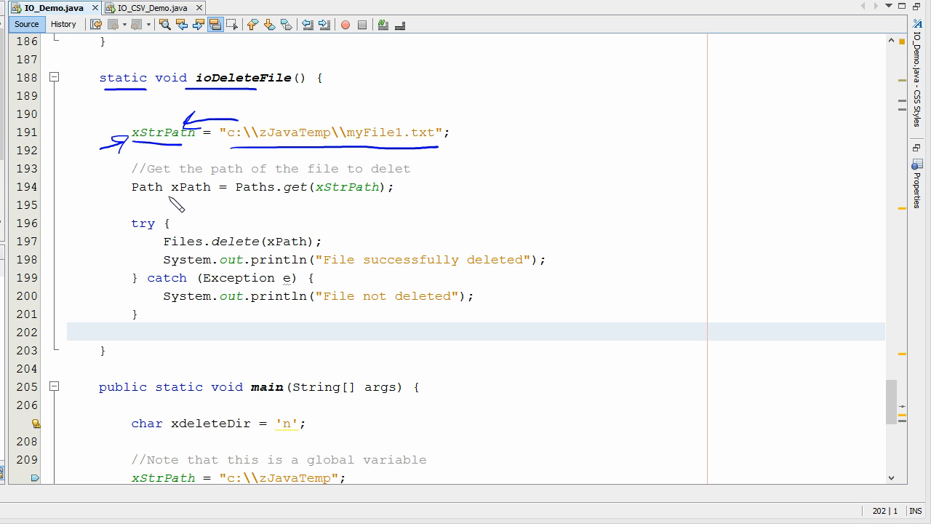
mouse_move(145, 204)
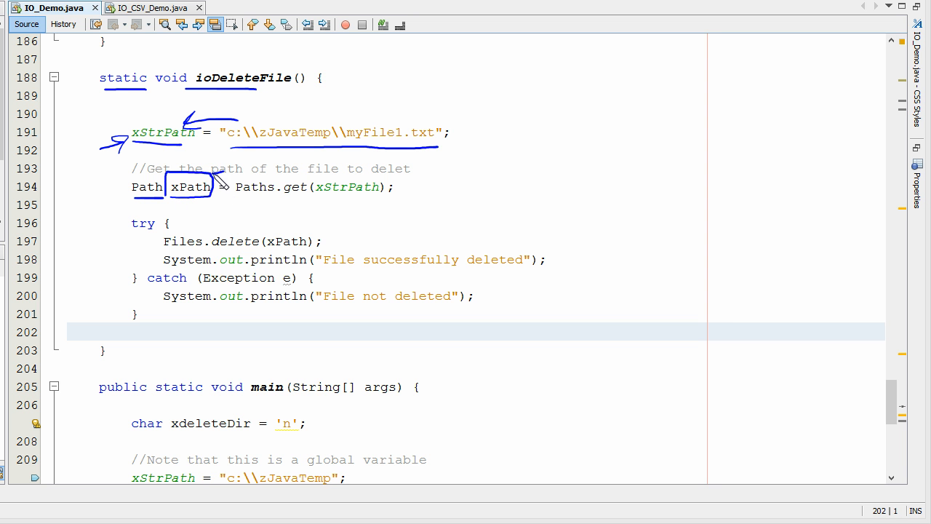
mouse_move(250, 204)
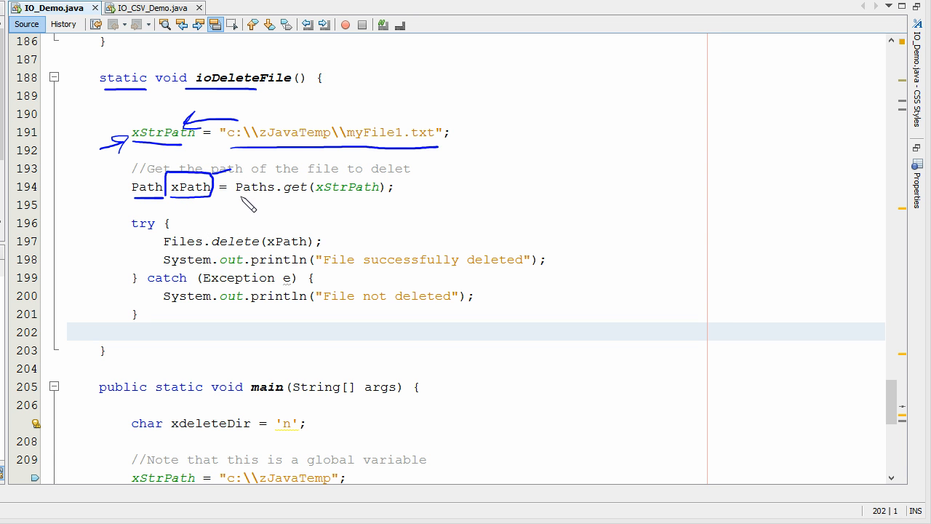
mouse_move(290, 204)
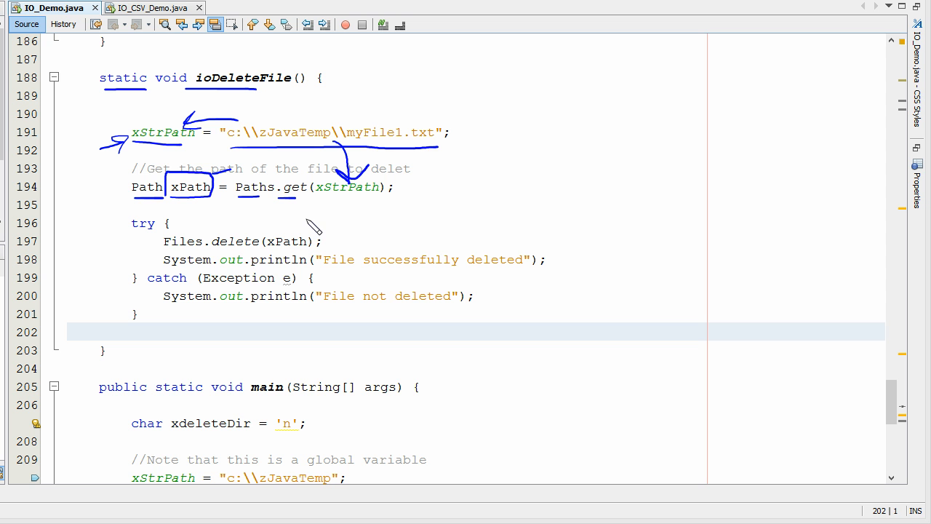
mouse_move(289, 221)
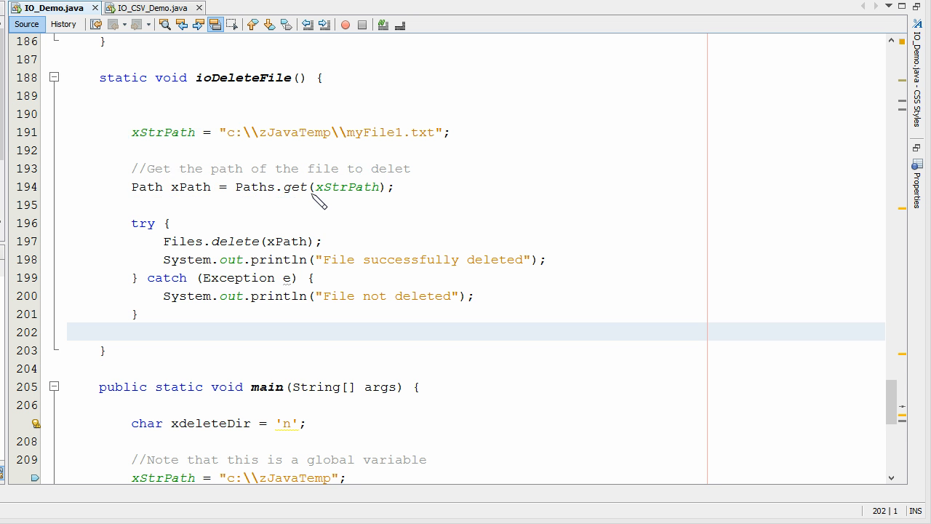
mouse_move(157, 262)
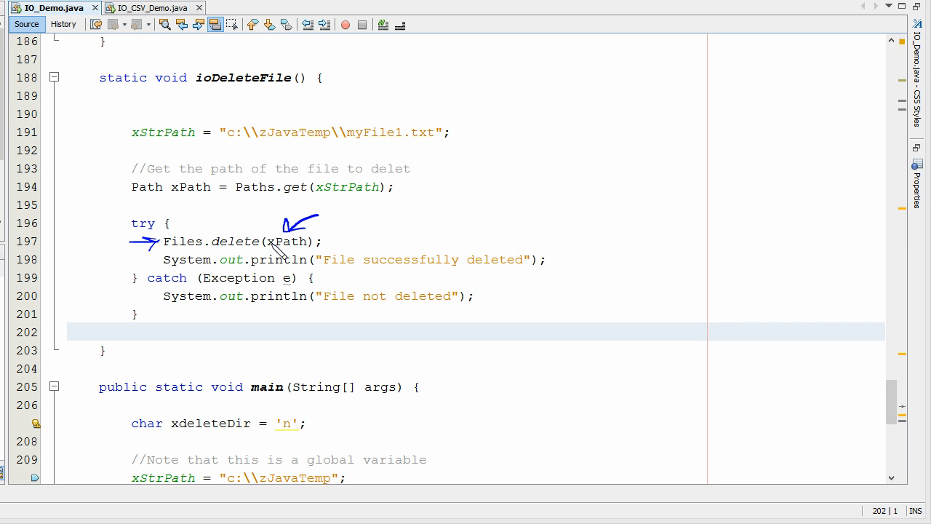
mouse_move(244, 286)
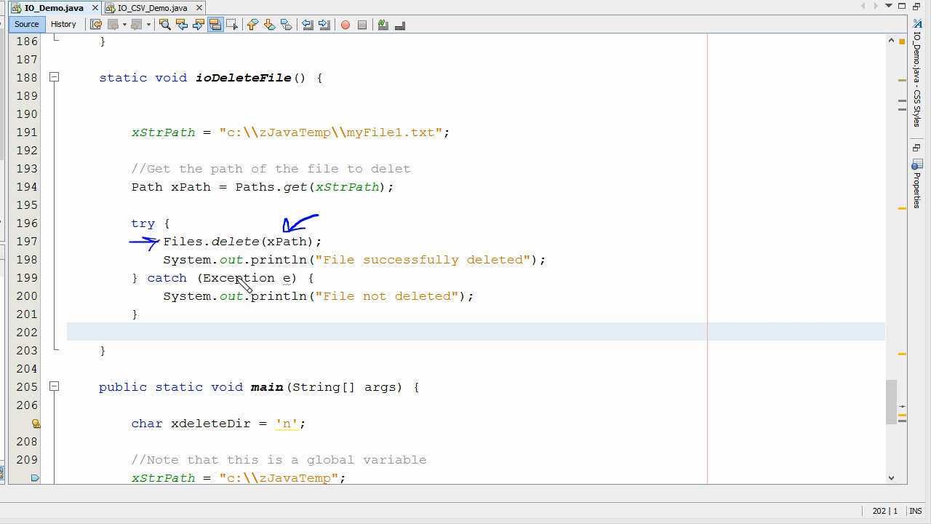
left_click_drag(371, 236, 331, 244)
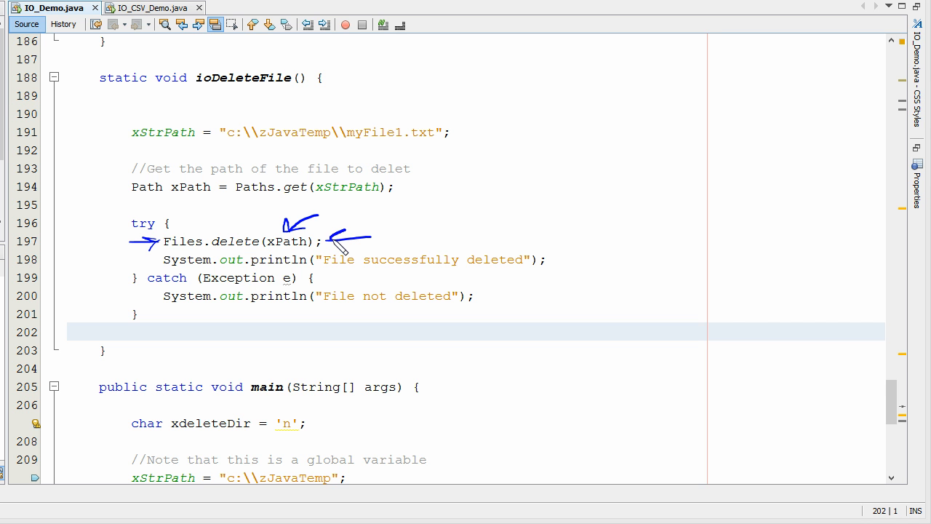
mouse_move(334, 259)
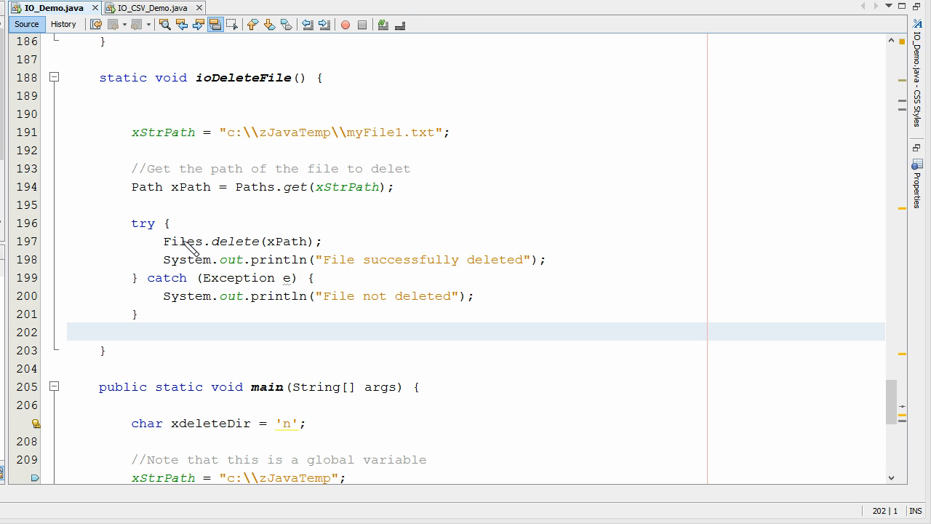
mouse_move(160, 256)
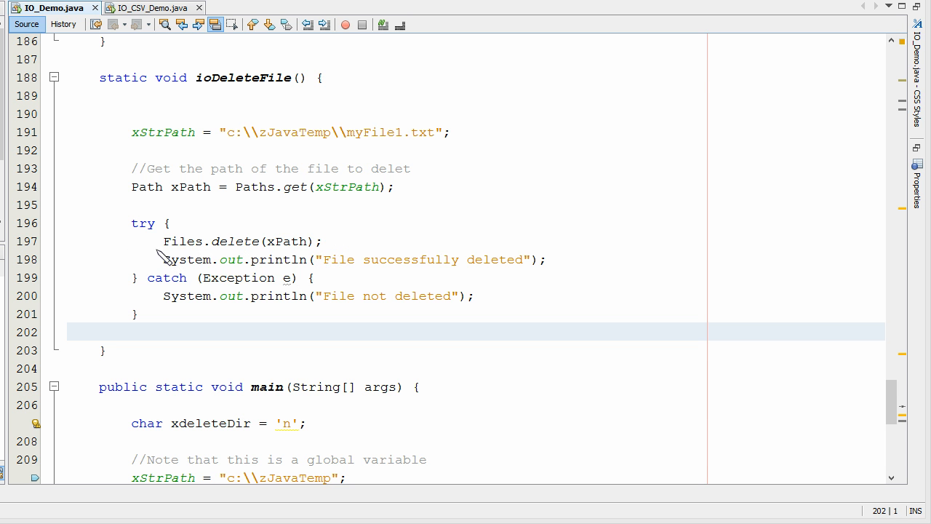
mouse_move(110, 236)
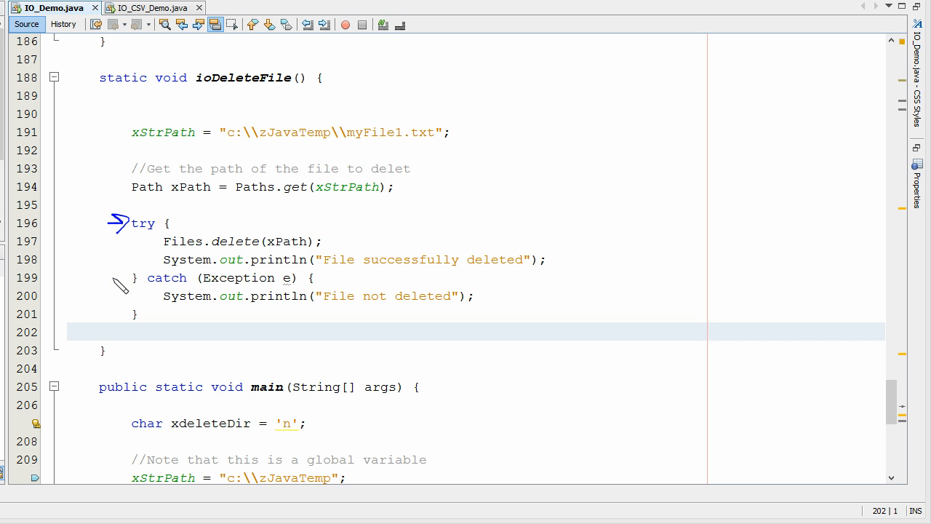
mouse_move(340, 268)
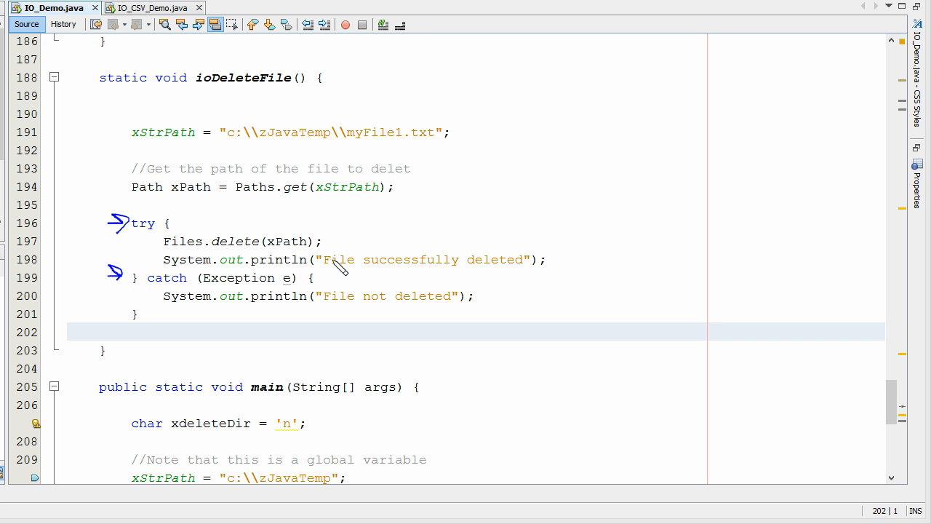
mouse_move(291, 262)
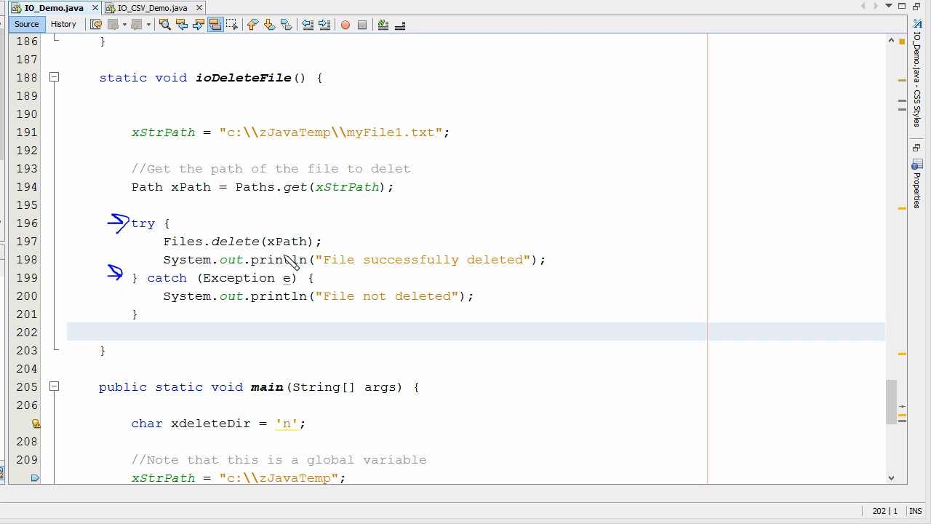
mouse_move(327, 262)
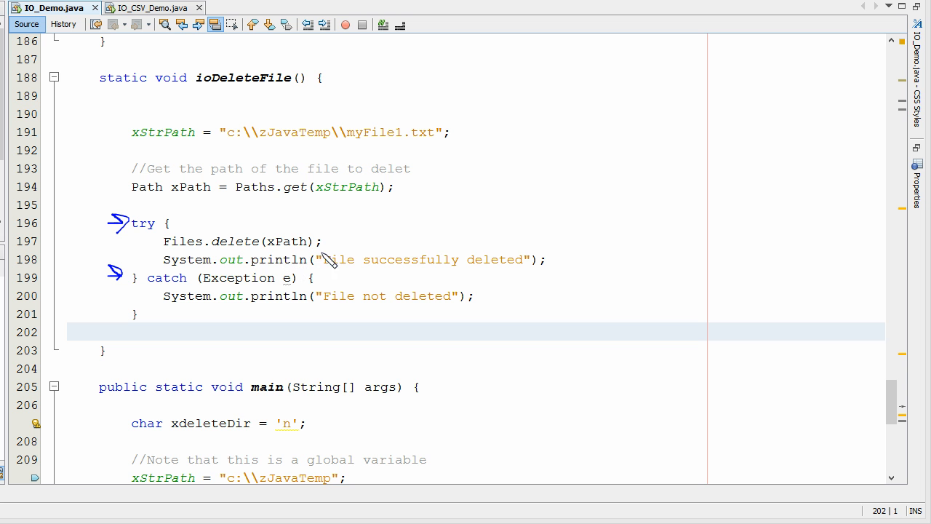
mouse_move(565, 261)
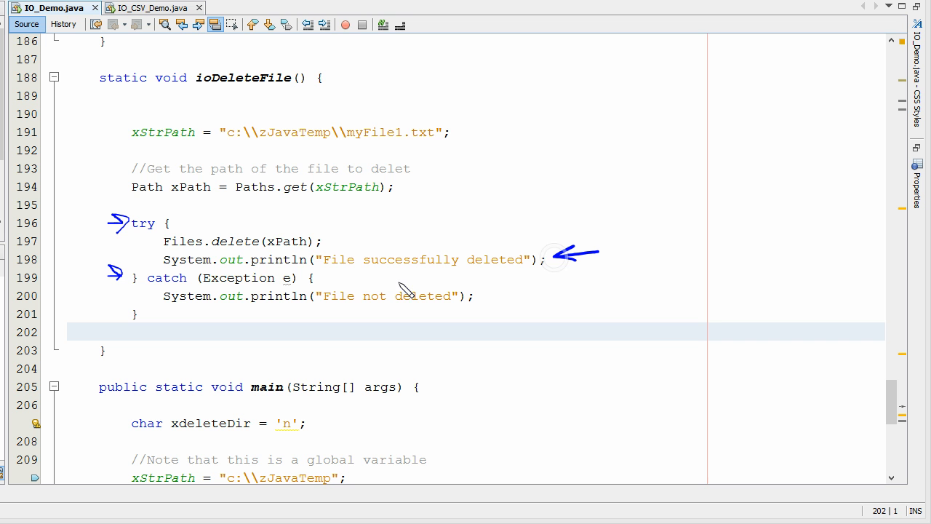
mouse_move(337, 284)
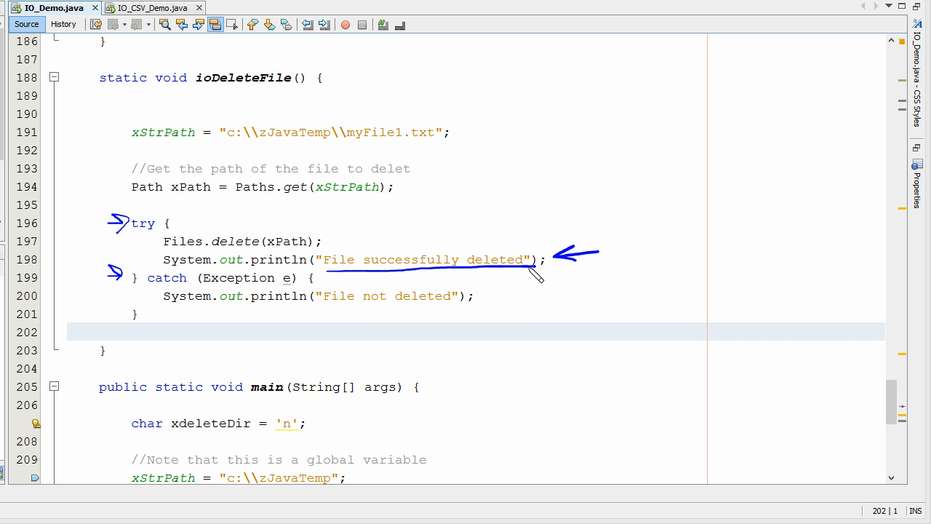
mouse_move(364, 314)
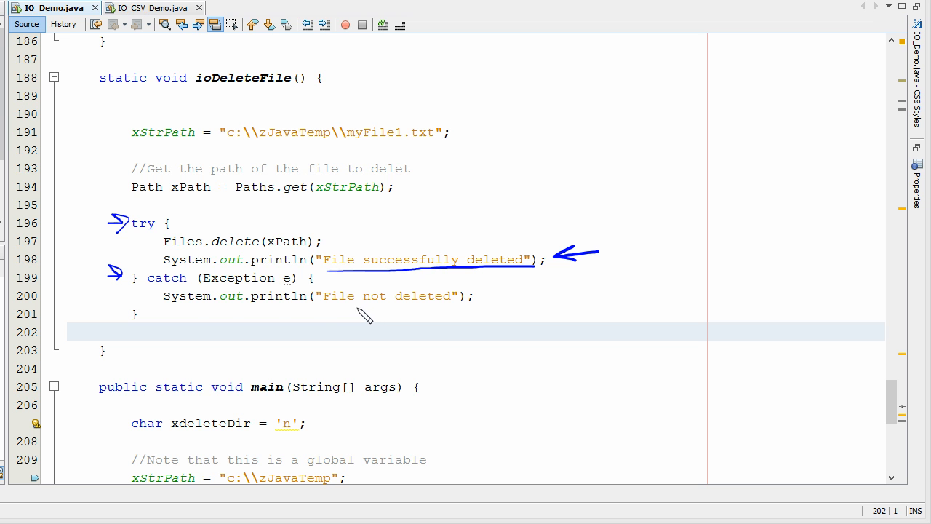
mouse_move(155, 320)
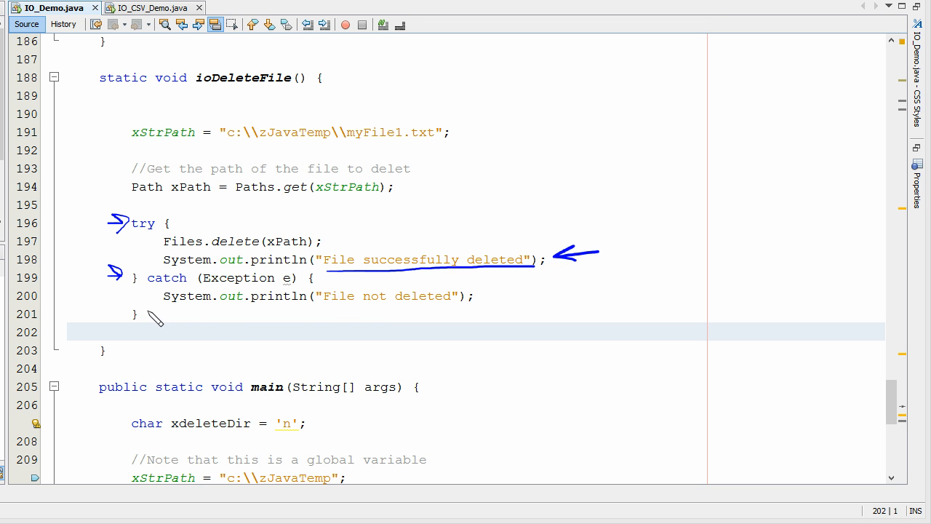
mouse_move(410, 206)
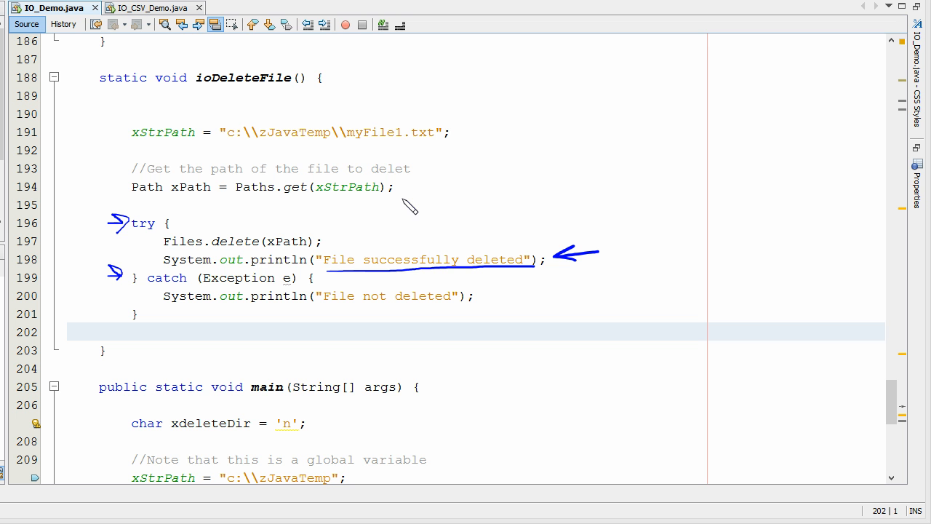
mouse_move(229, 259)
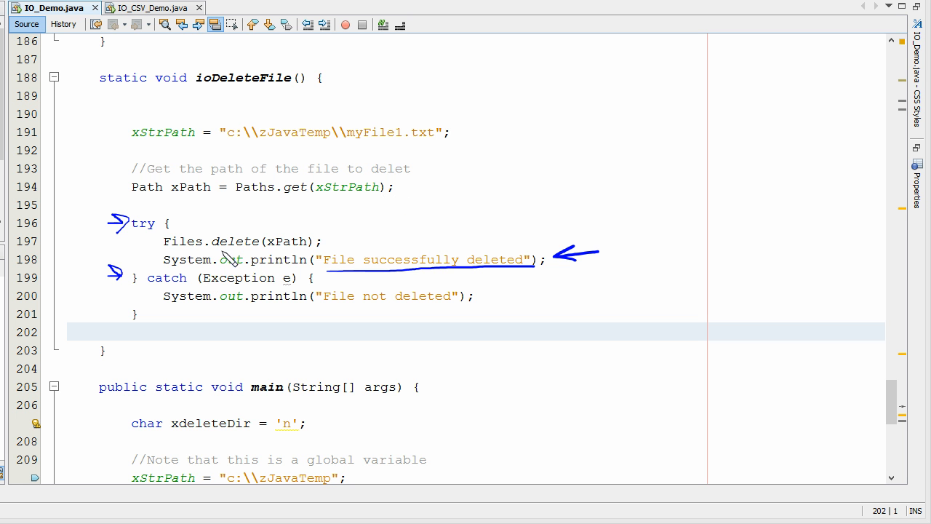
mouse_move(384, 246)
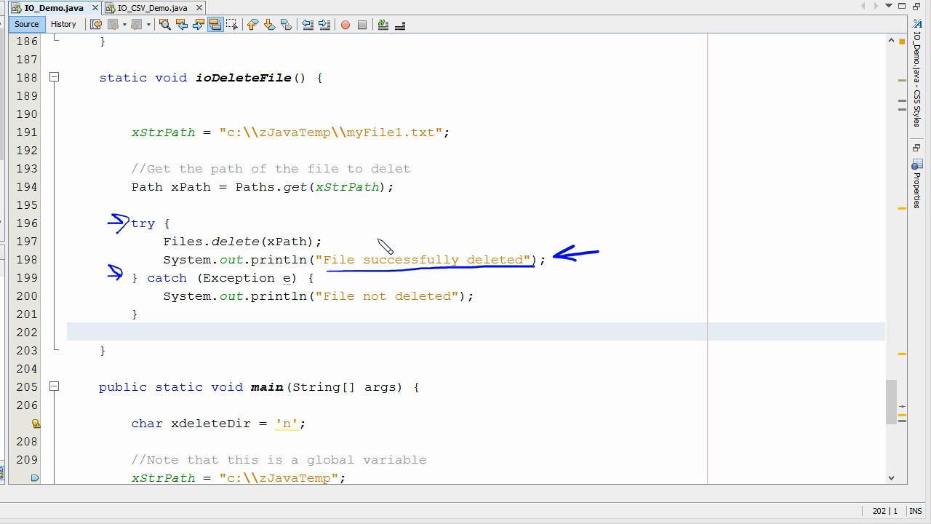